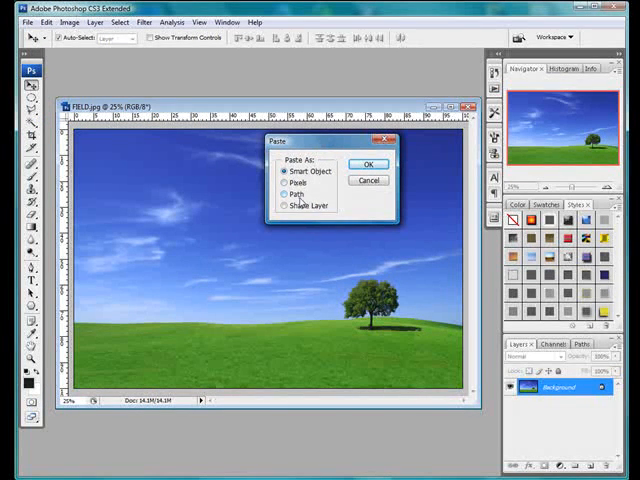
# - Paste the Illustrator building artwork into FIELD.jpg as a Smart Object
pyautogui.click(368, 164)
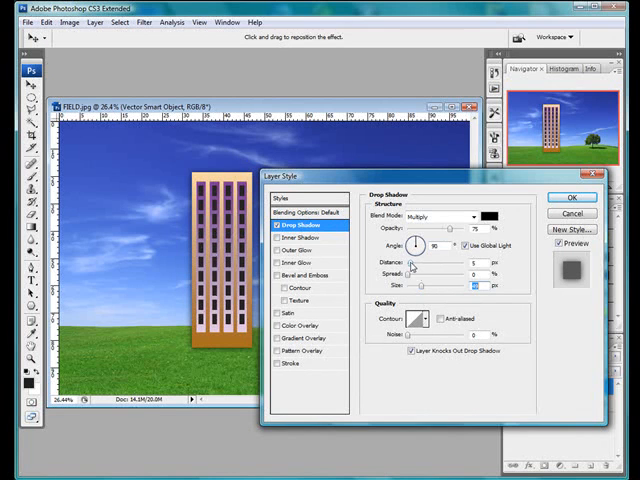
# - Apply Drop Shadow and Outer Glow layer styles to the building smart object
pyautogui.click(571, 196)
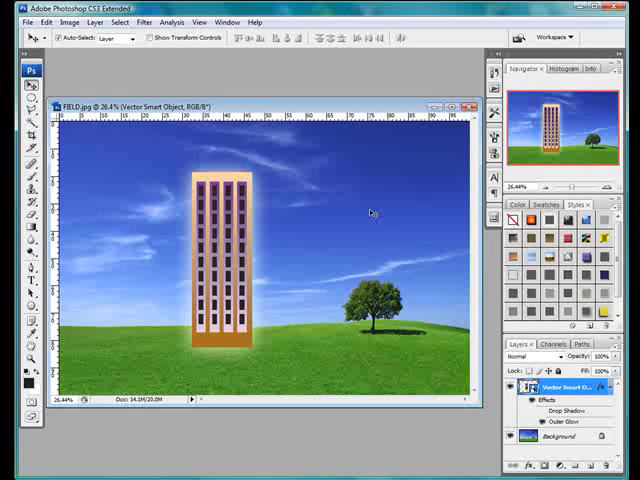